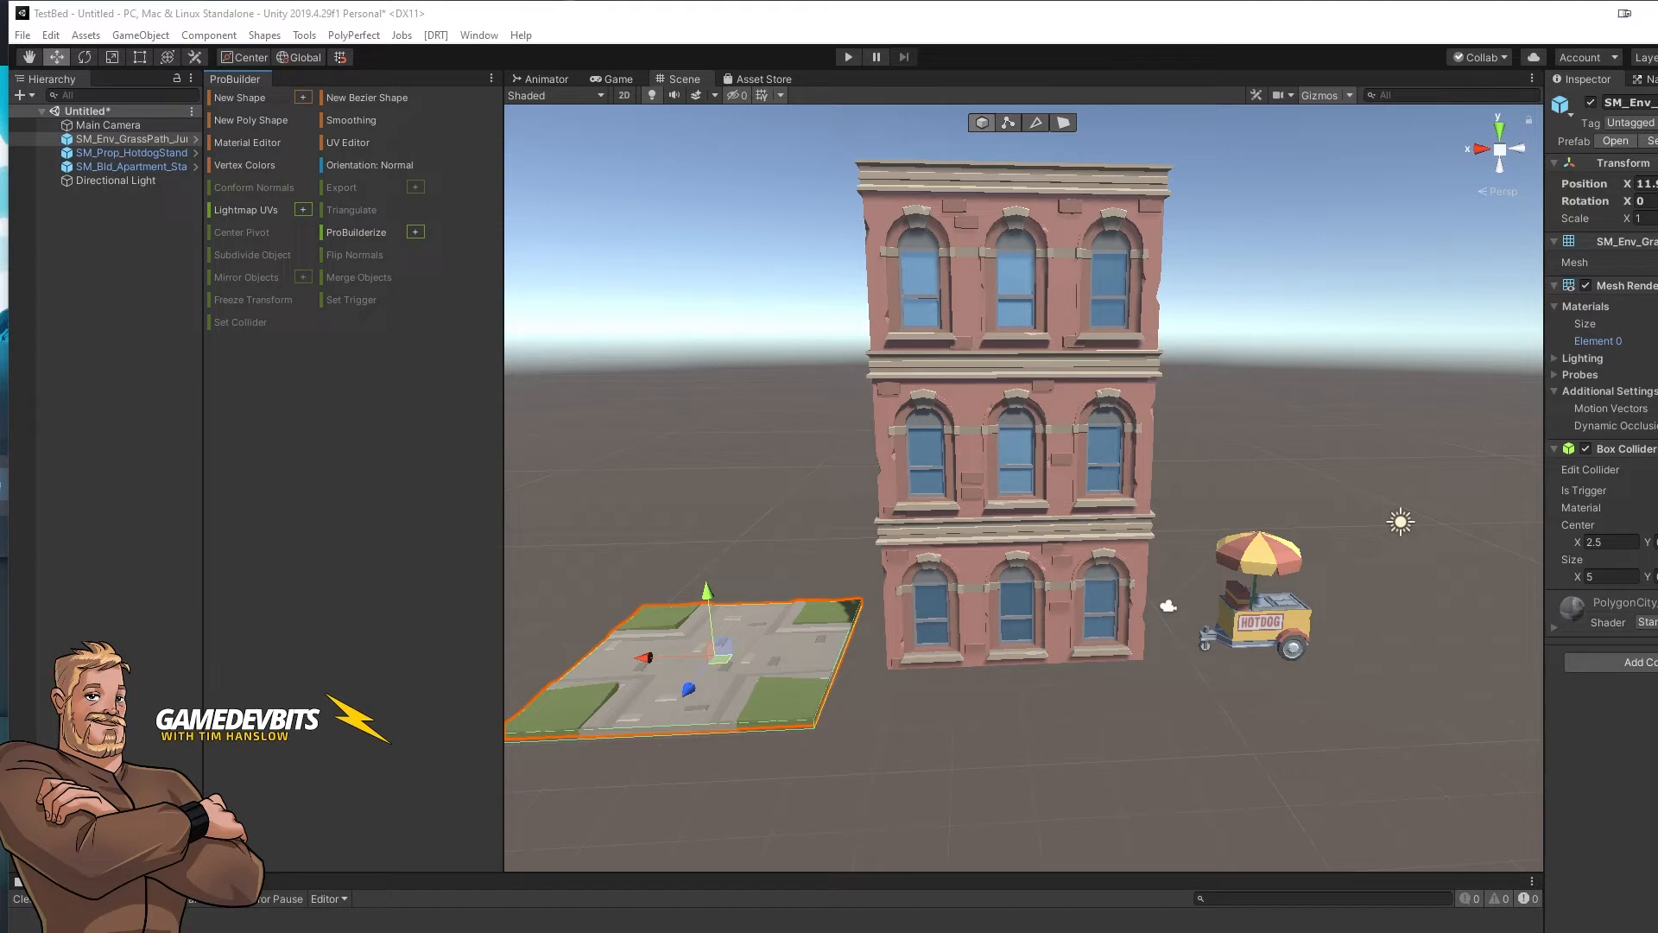
{"action": "mouse_move", "coordinate": [926, 645]}
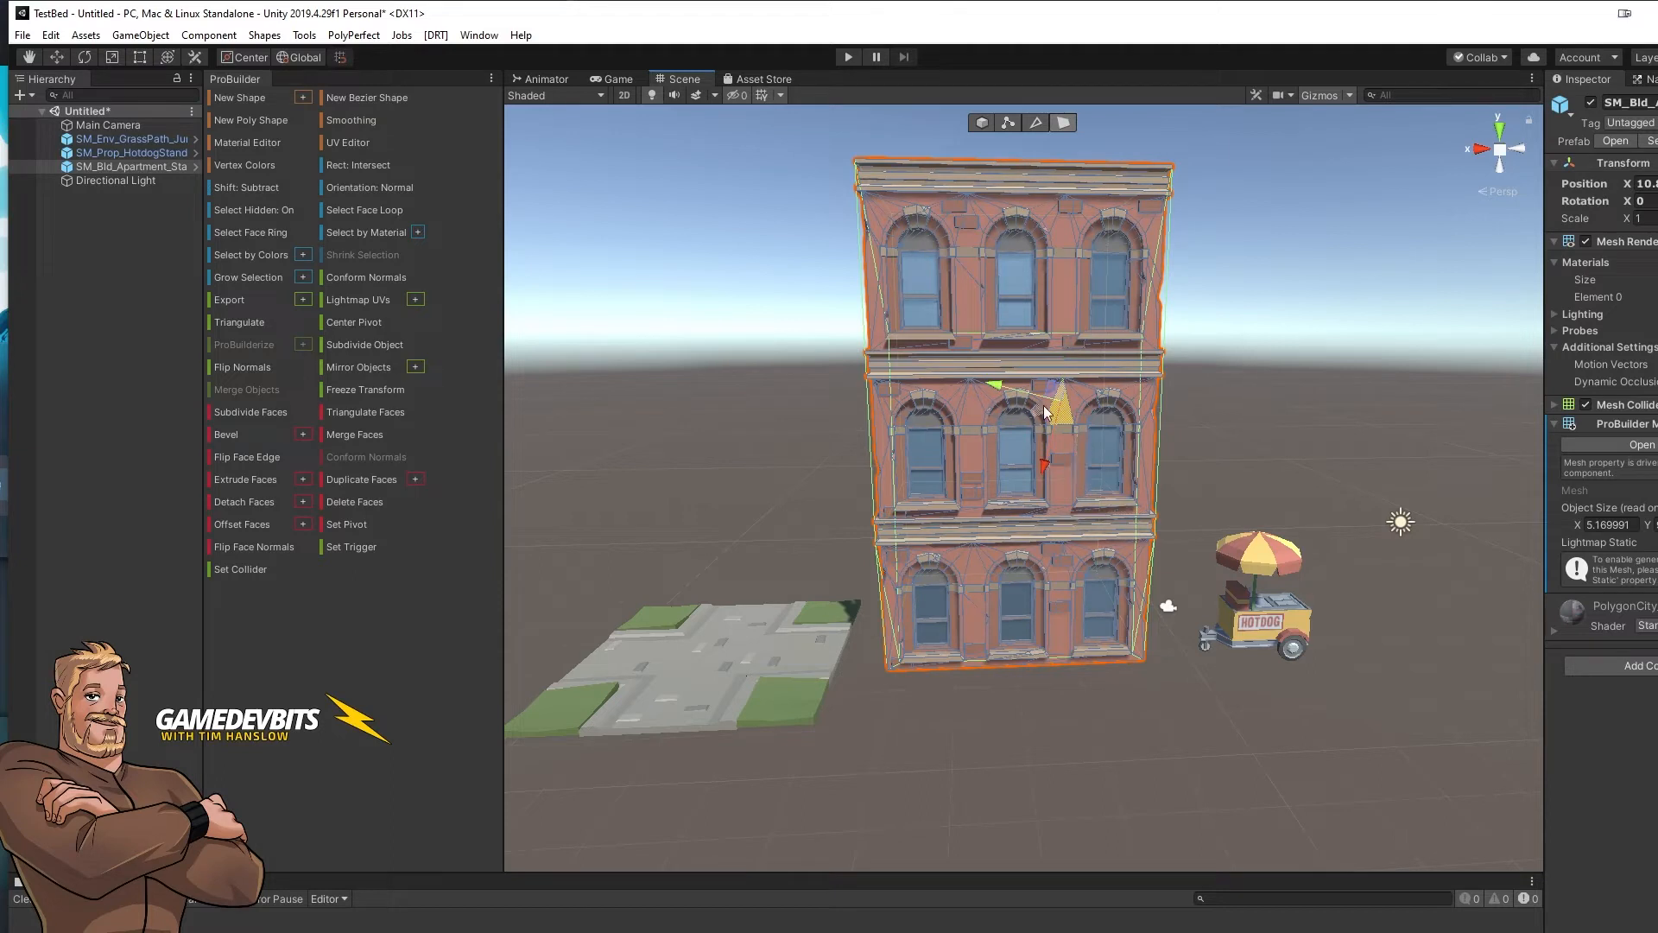
{"action": "mouse_move", "coordinate": [537, 366]}
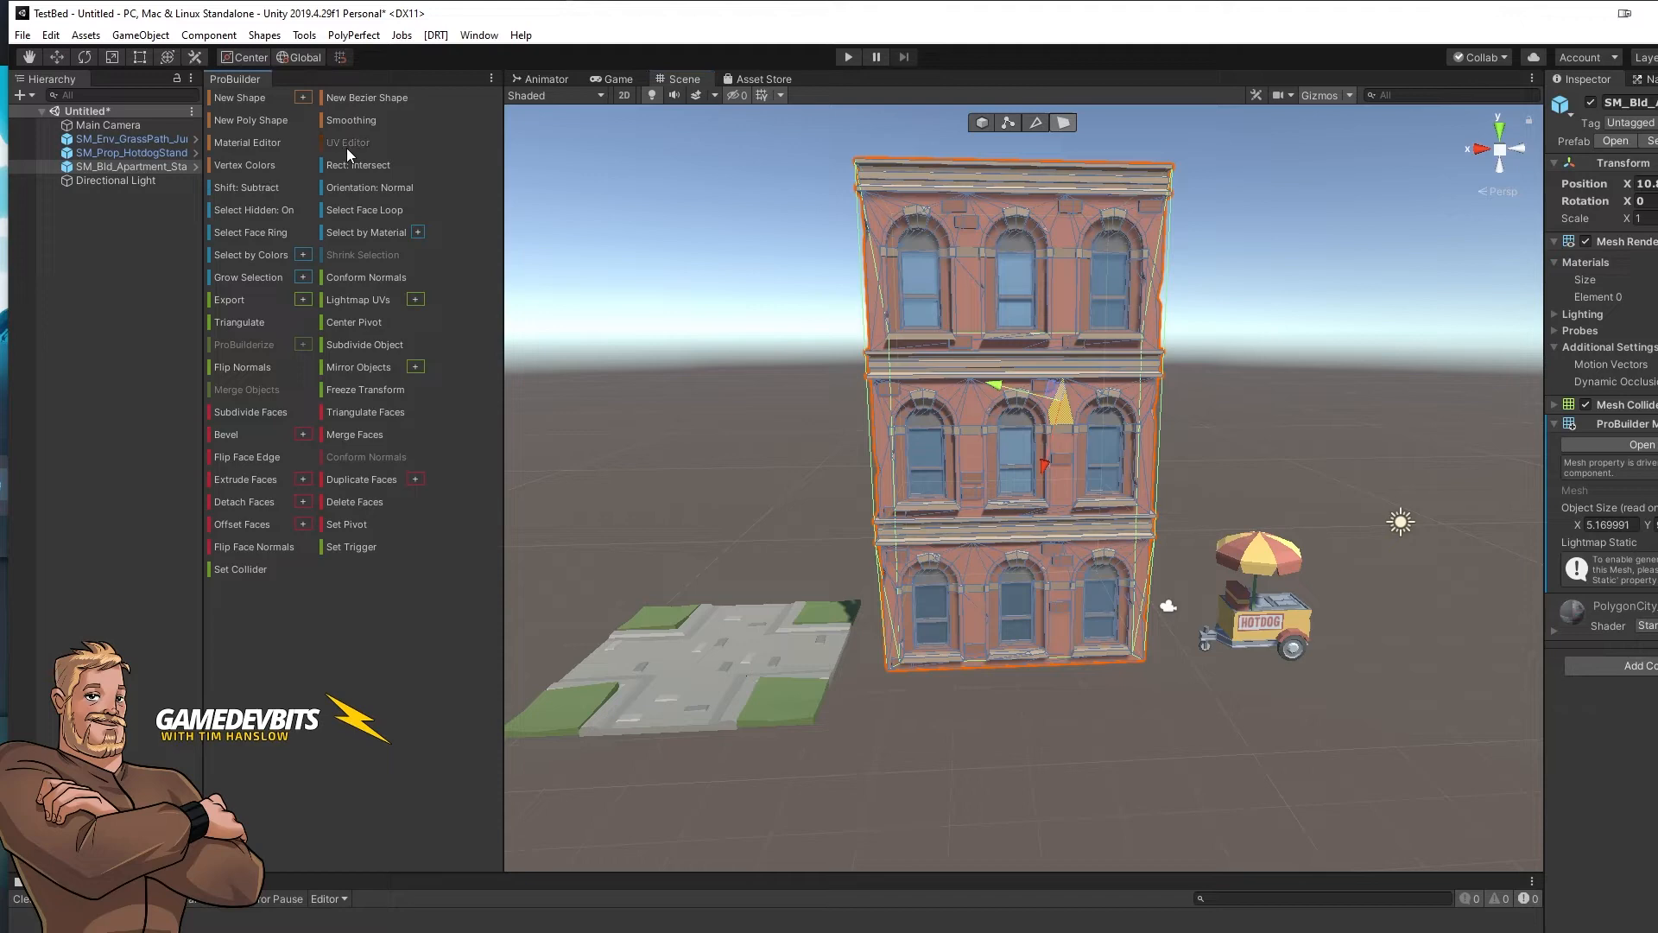
Recolor the apartment facade purple by moving its UVs onto the purple atlas swatch, then select the hot dog cart
{"action": "left_click", "coordinate": [348, 141]}
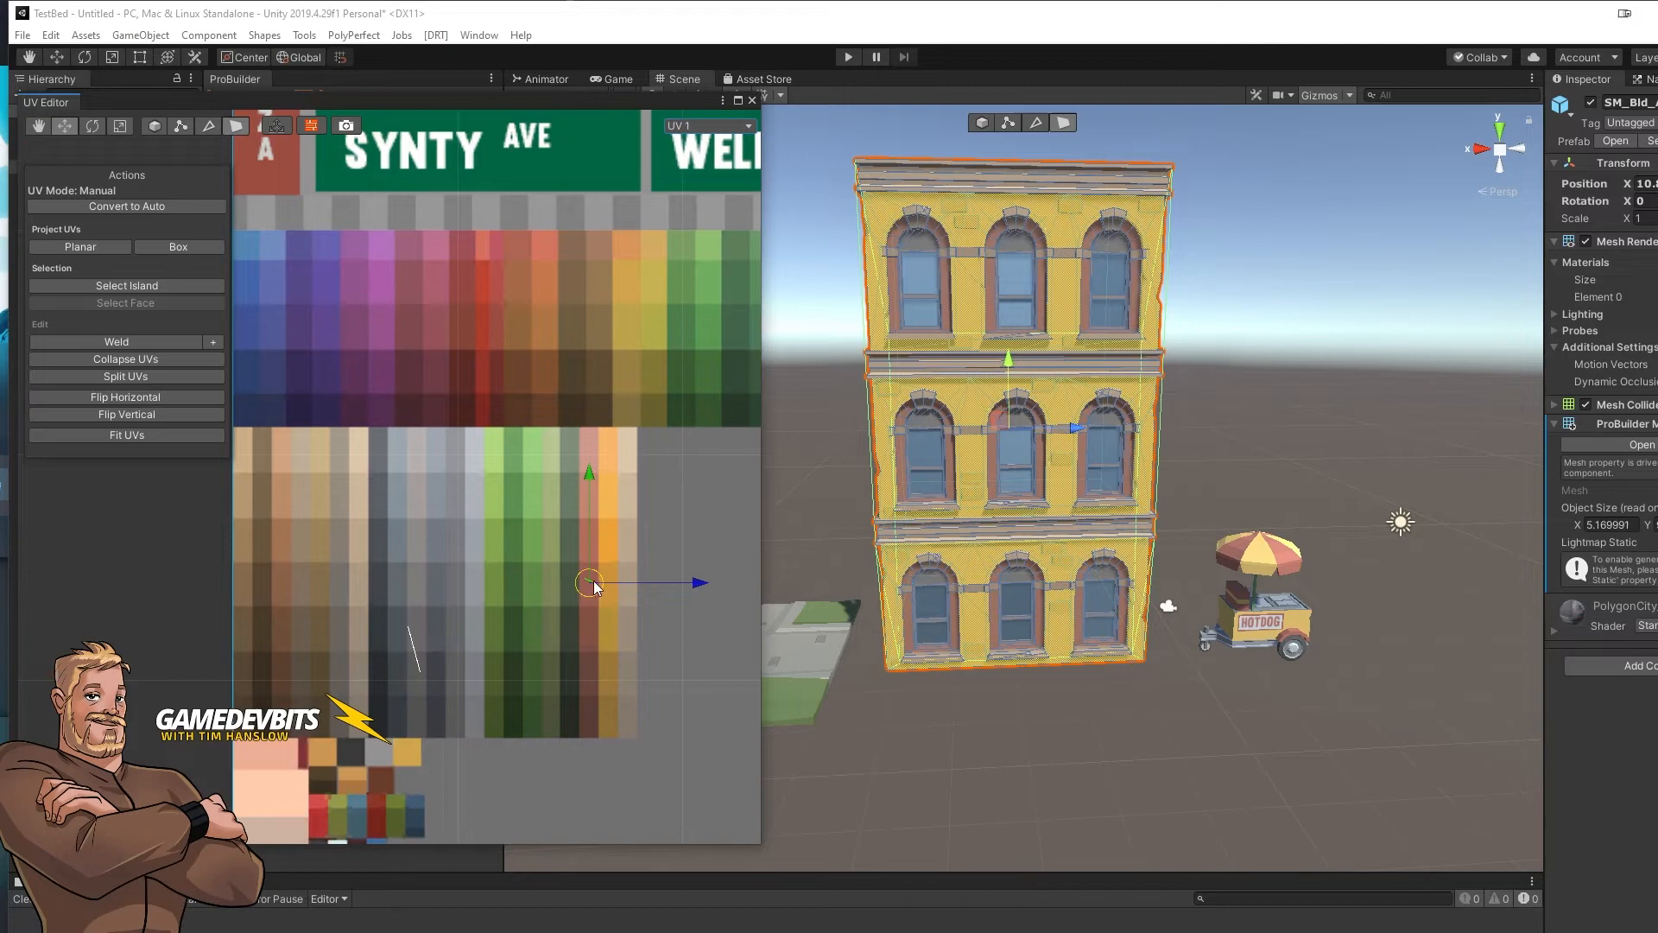
{"action": "left_click_drag", "start_coordinate": [591, 584], "coordinate": [597, 539]}
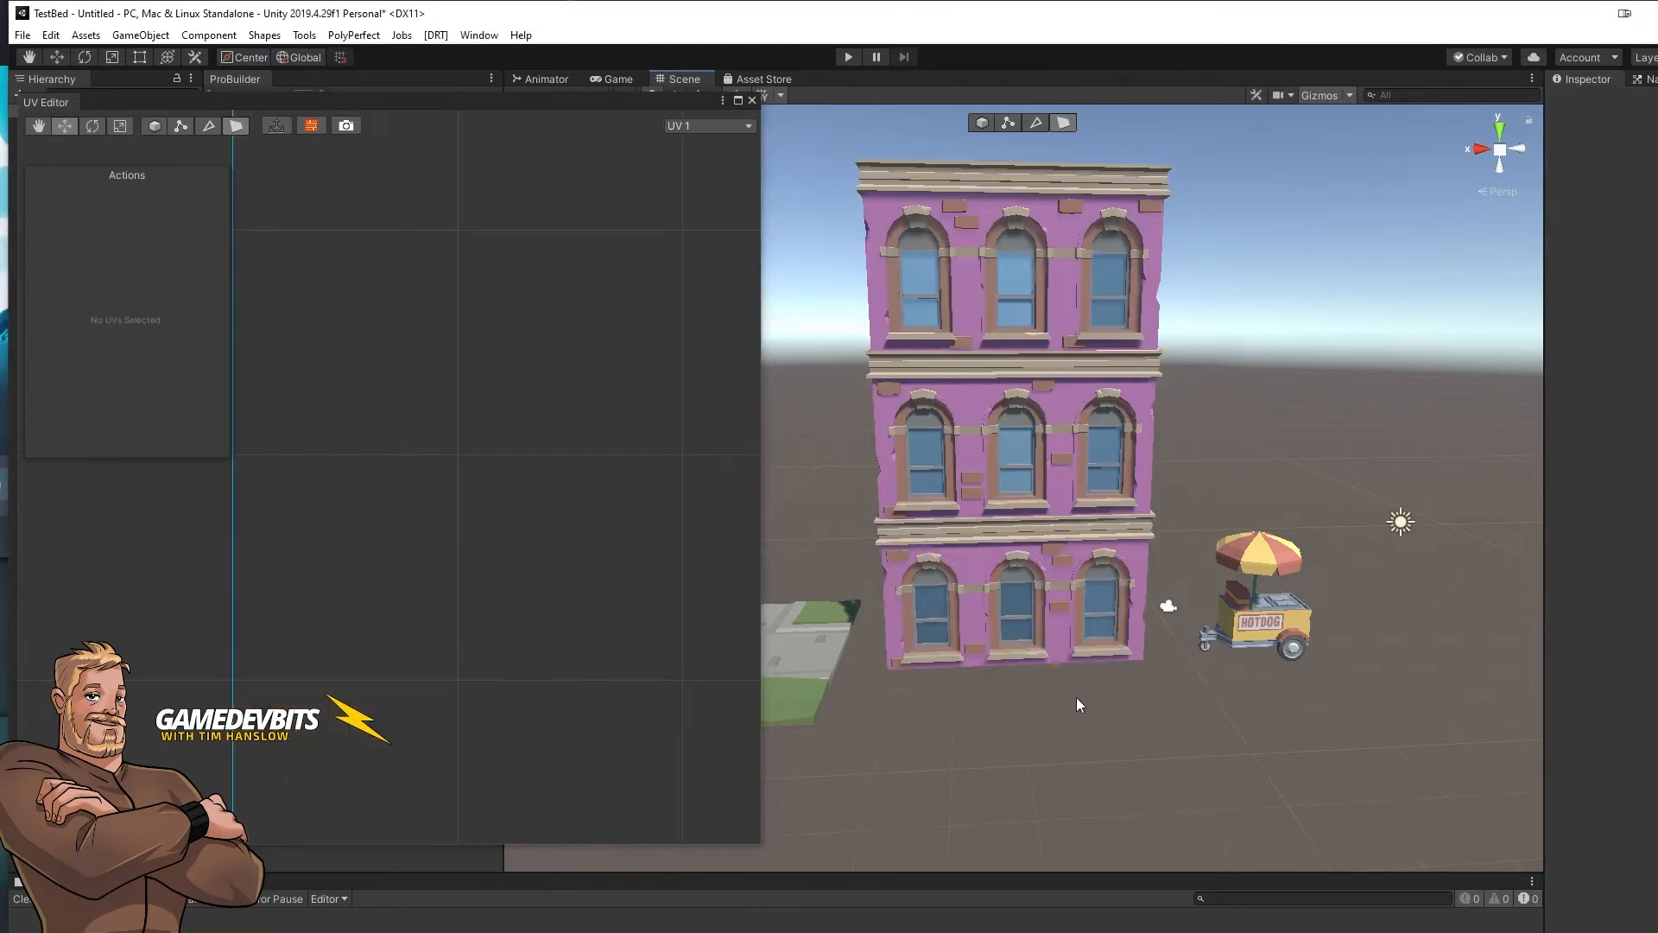
{"action": "mouse_move", "coordinate": [902, 472]}
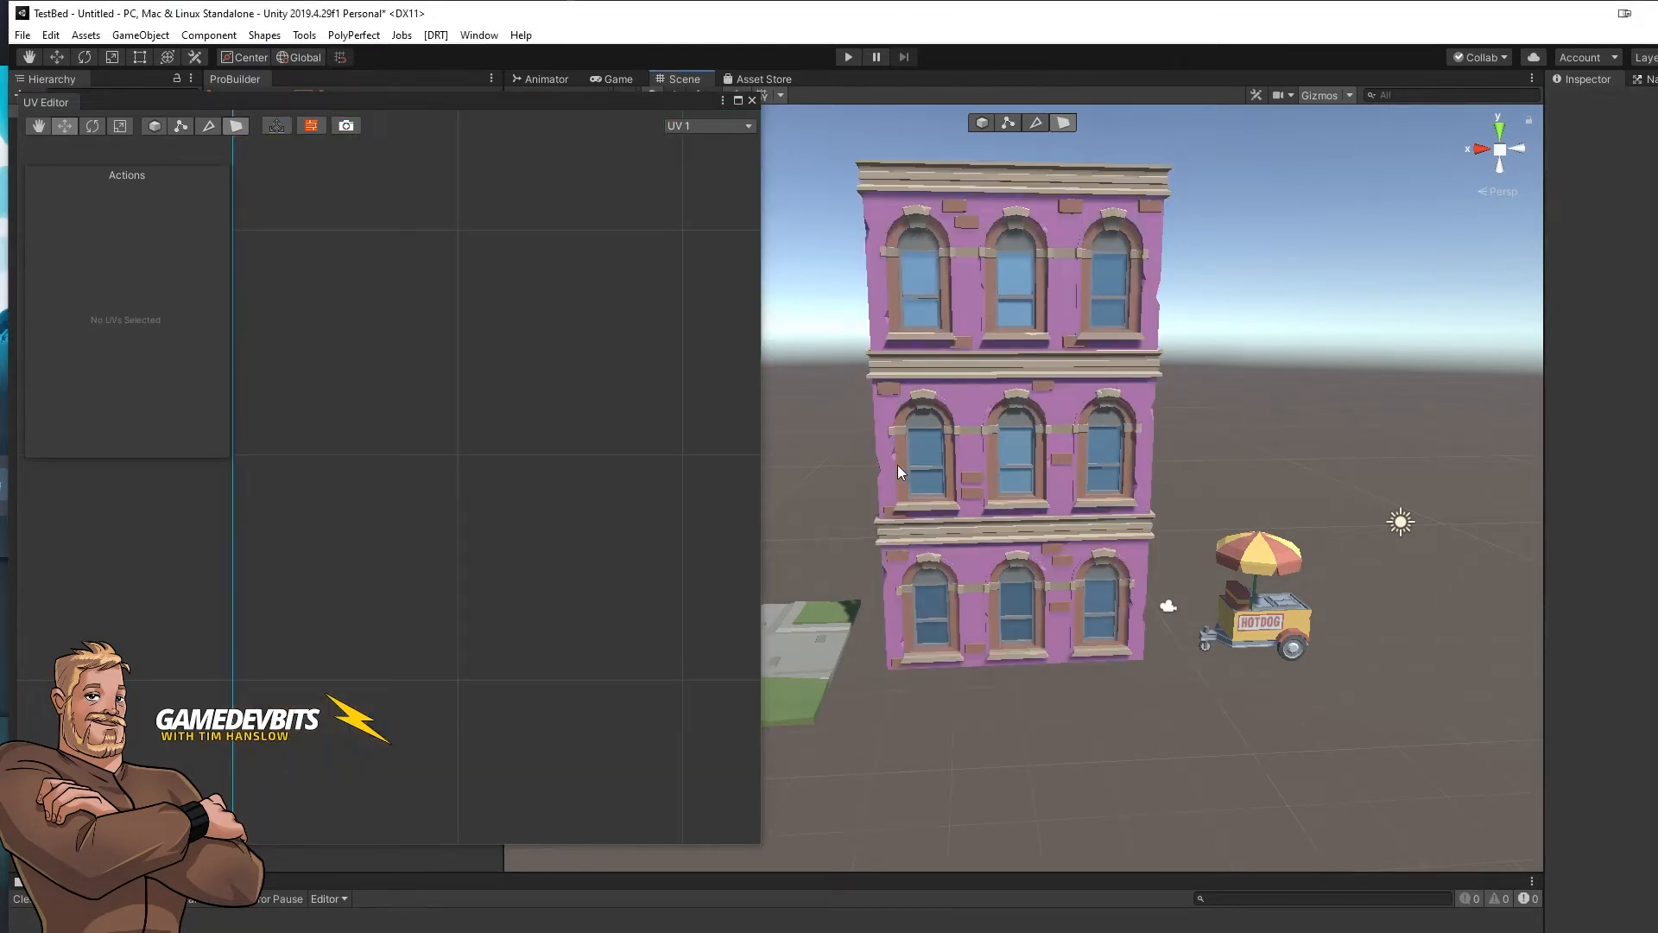
{"action": "left_click", "coordinate": [1006, 441]}
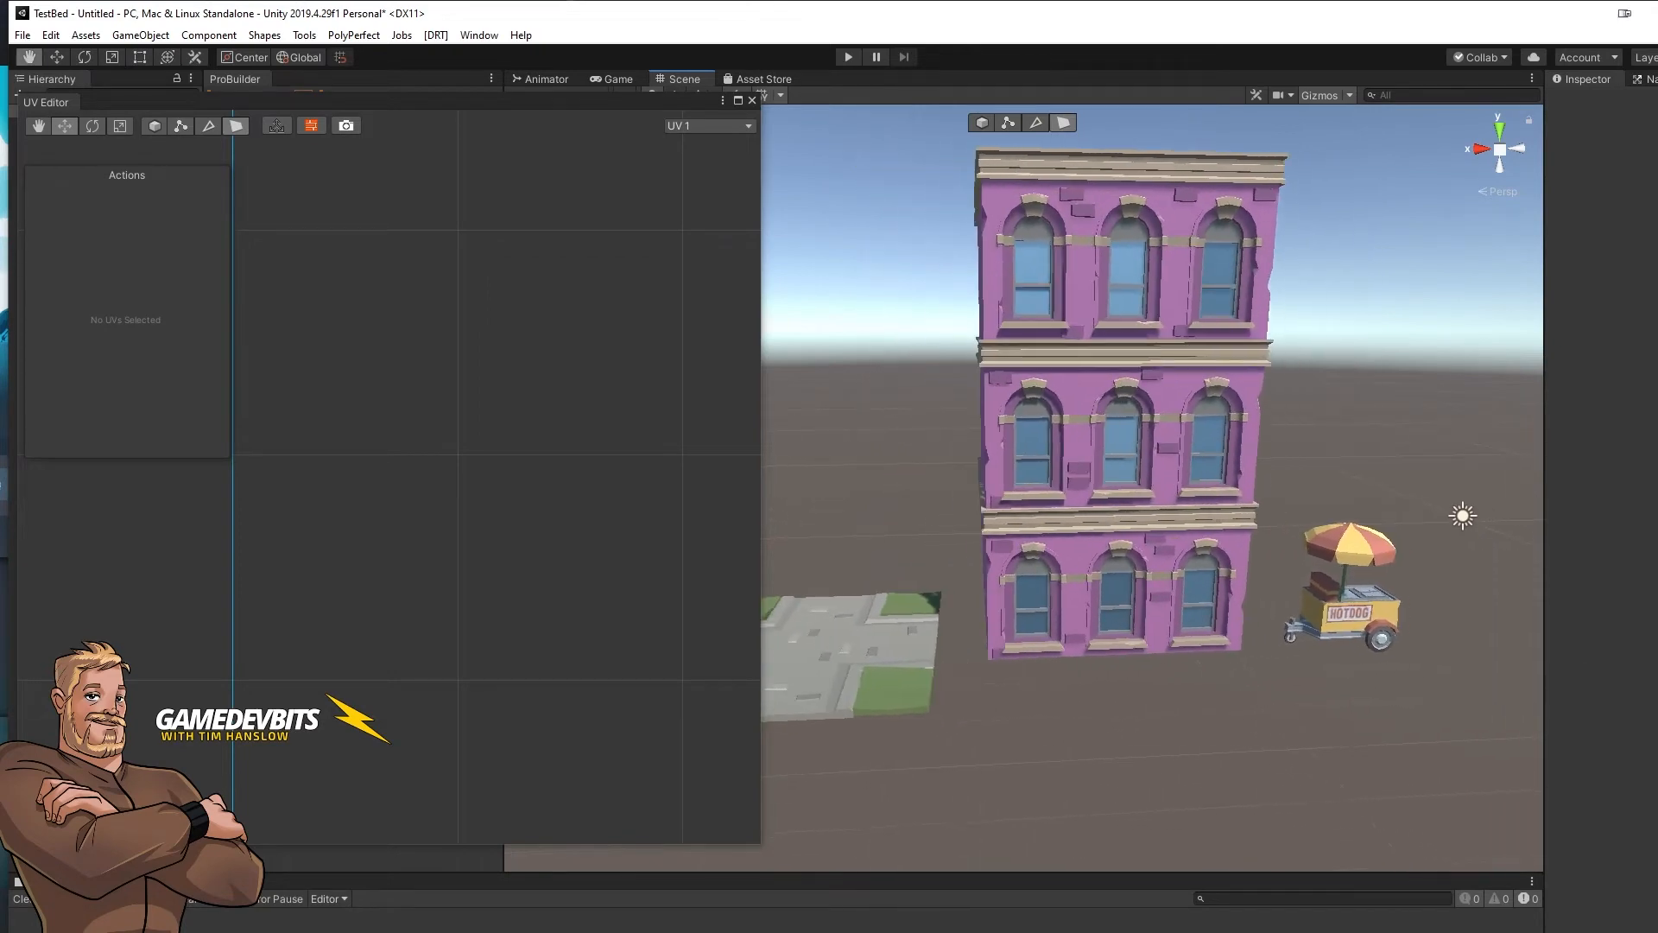
{"action": "left_click", "coordinate": [1351, 612]}
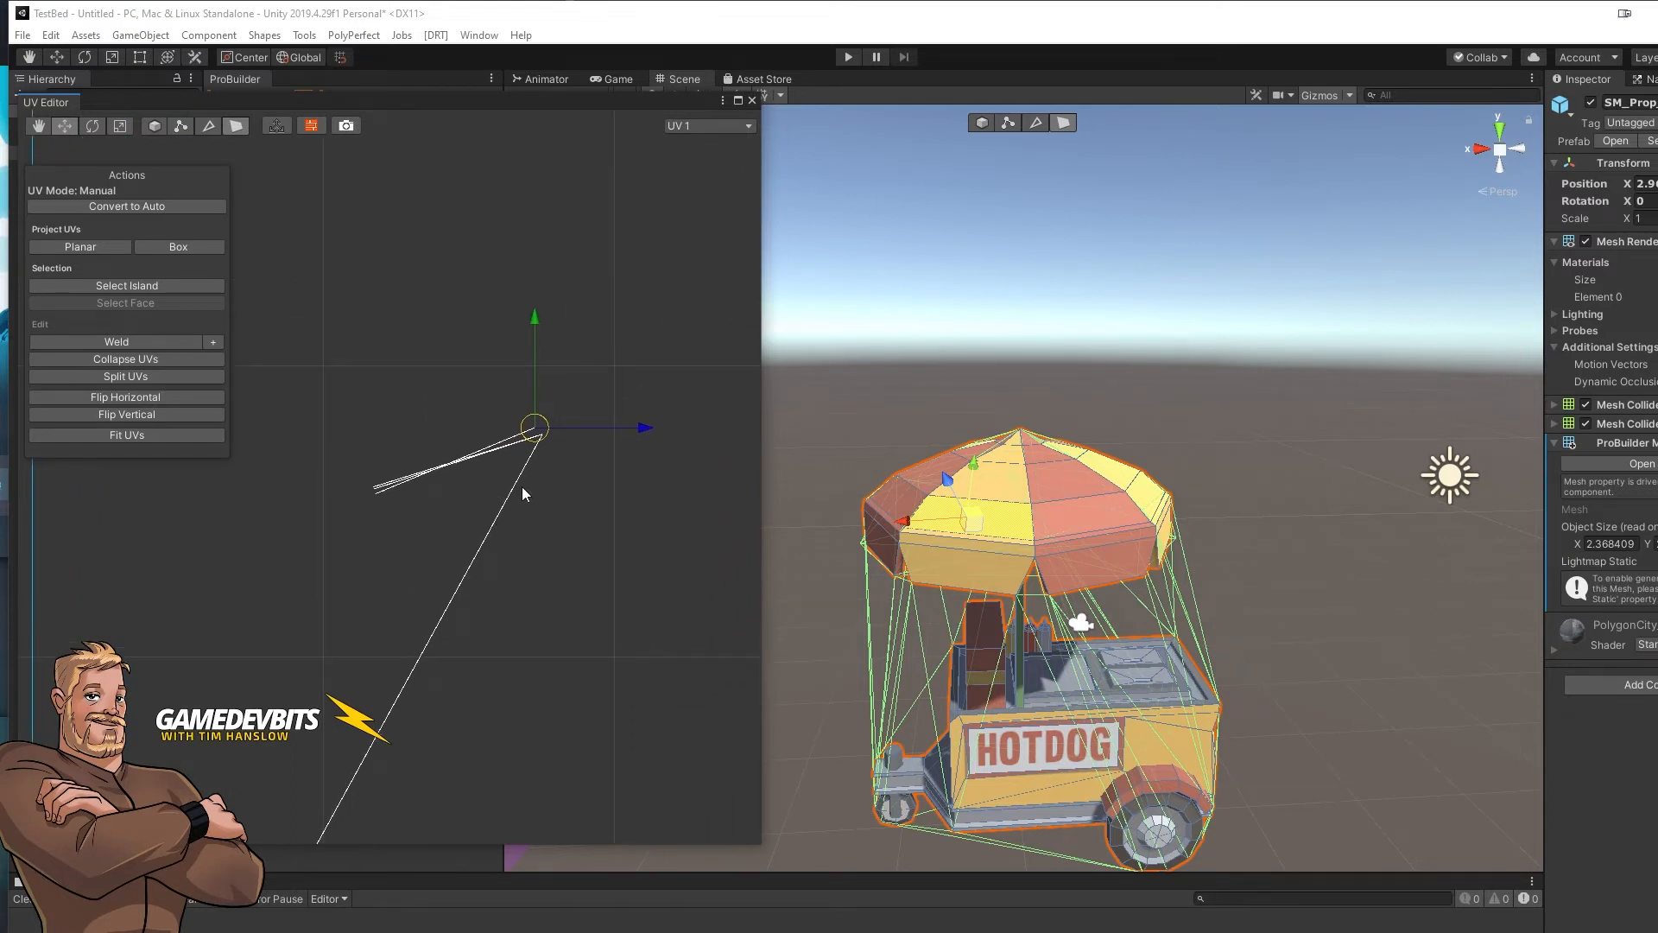
{"action": "mouse_move", "coordinate": [566, 509]}
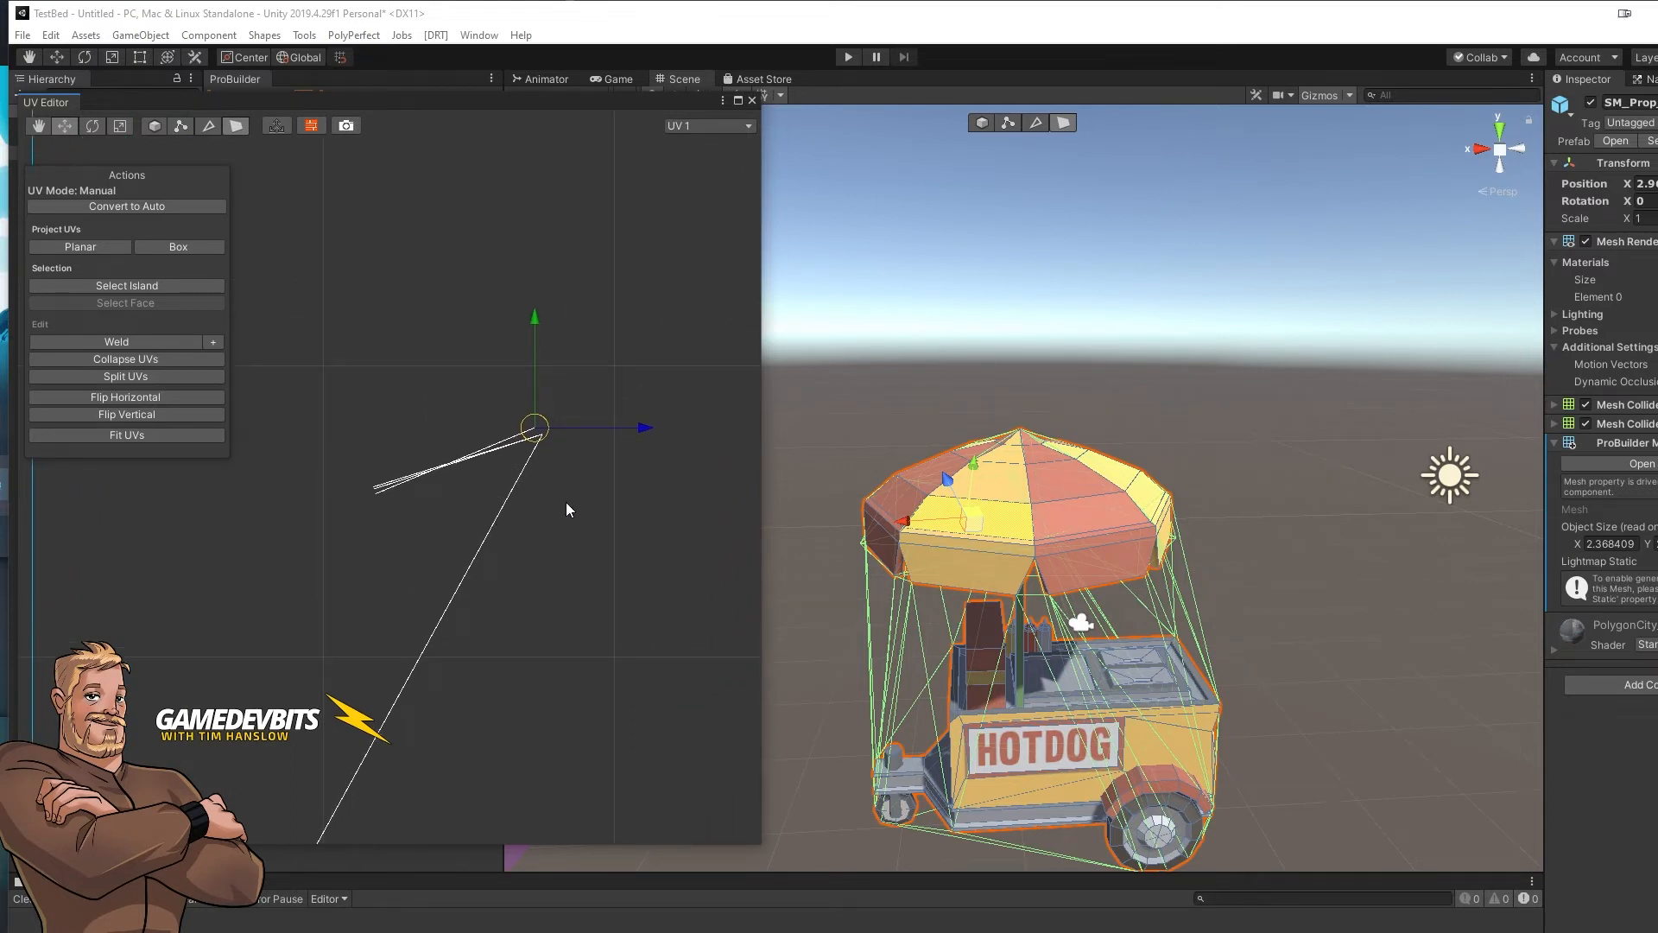
{"action": "mouse_move", "coordinate": [556, 451]}
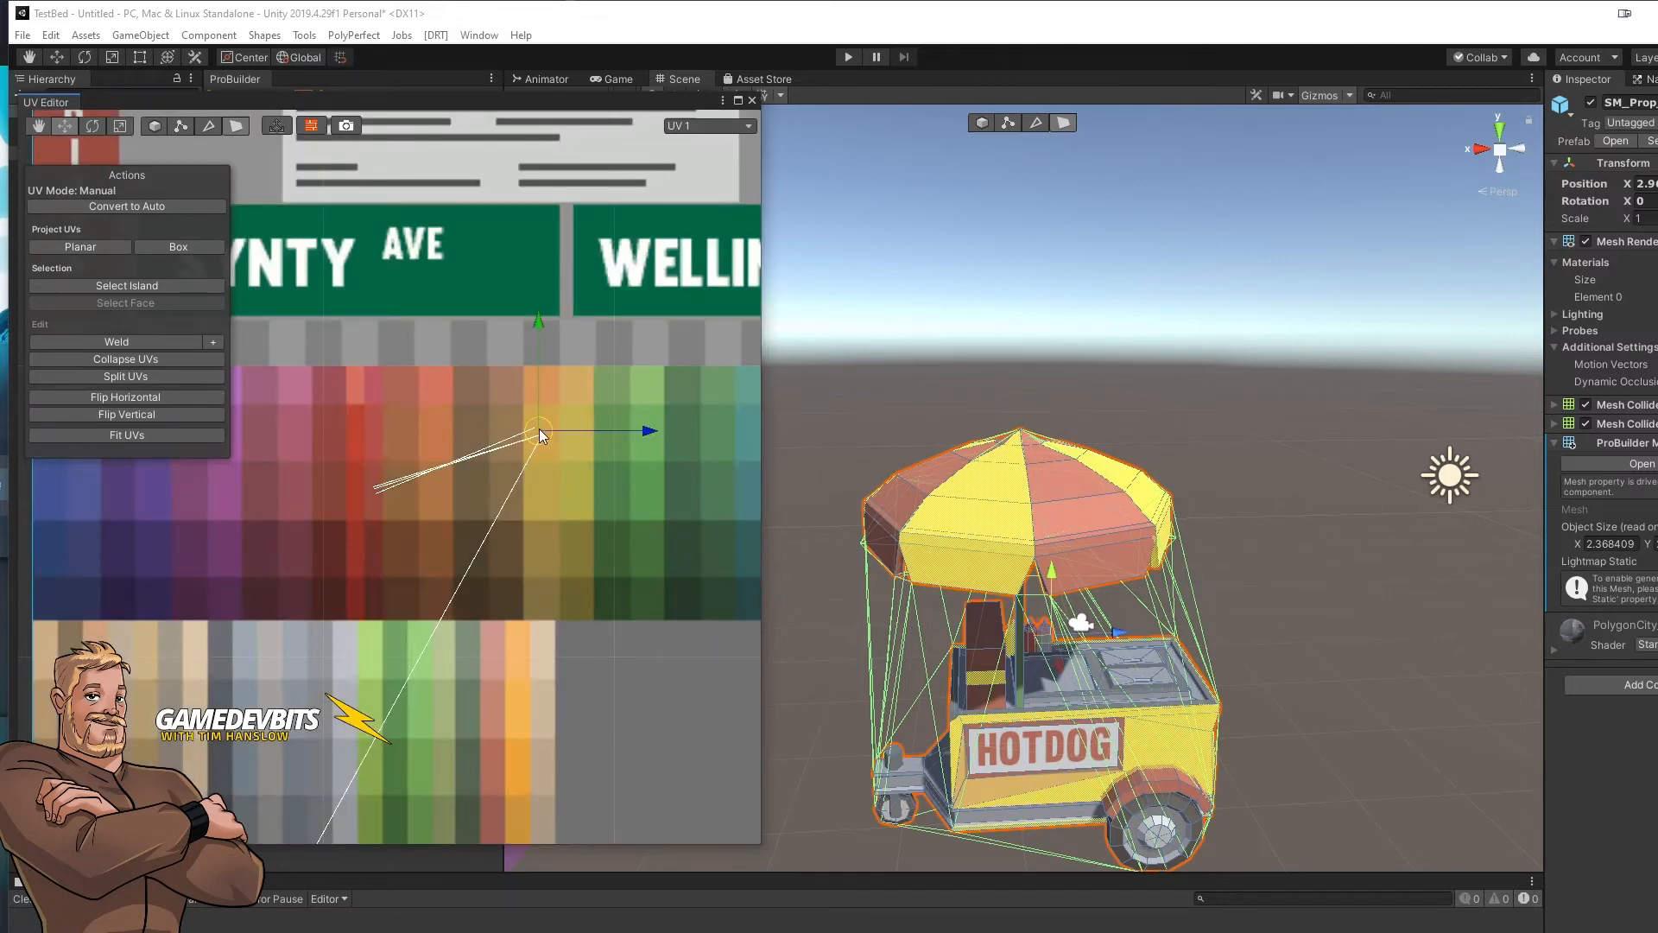
Move the hot dog cart's face UVs onto a new colour swatch of the palette atlas
{"action": "left_click_drag", "start_coordinate": [539, 430], "coordinate": [683, 441]}
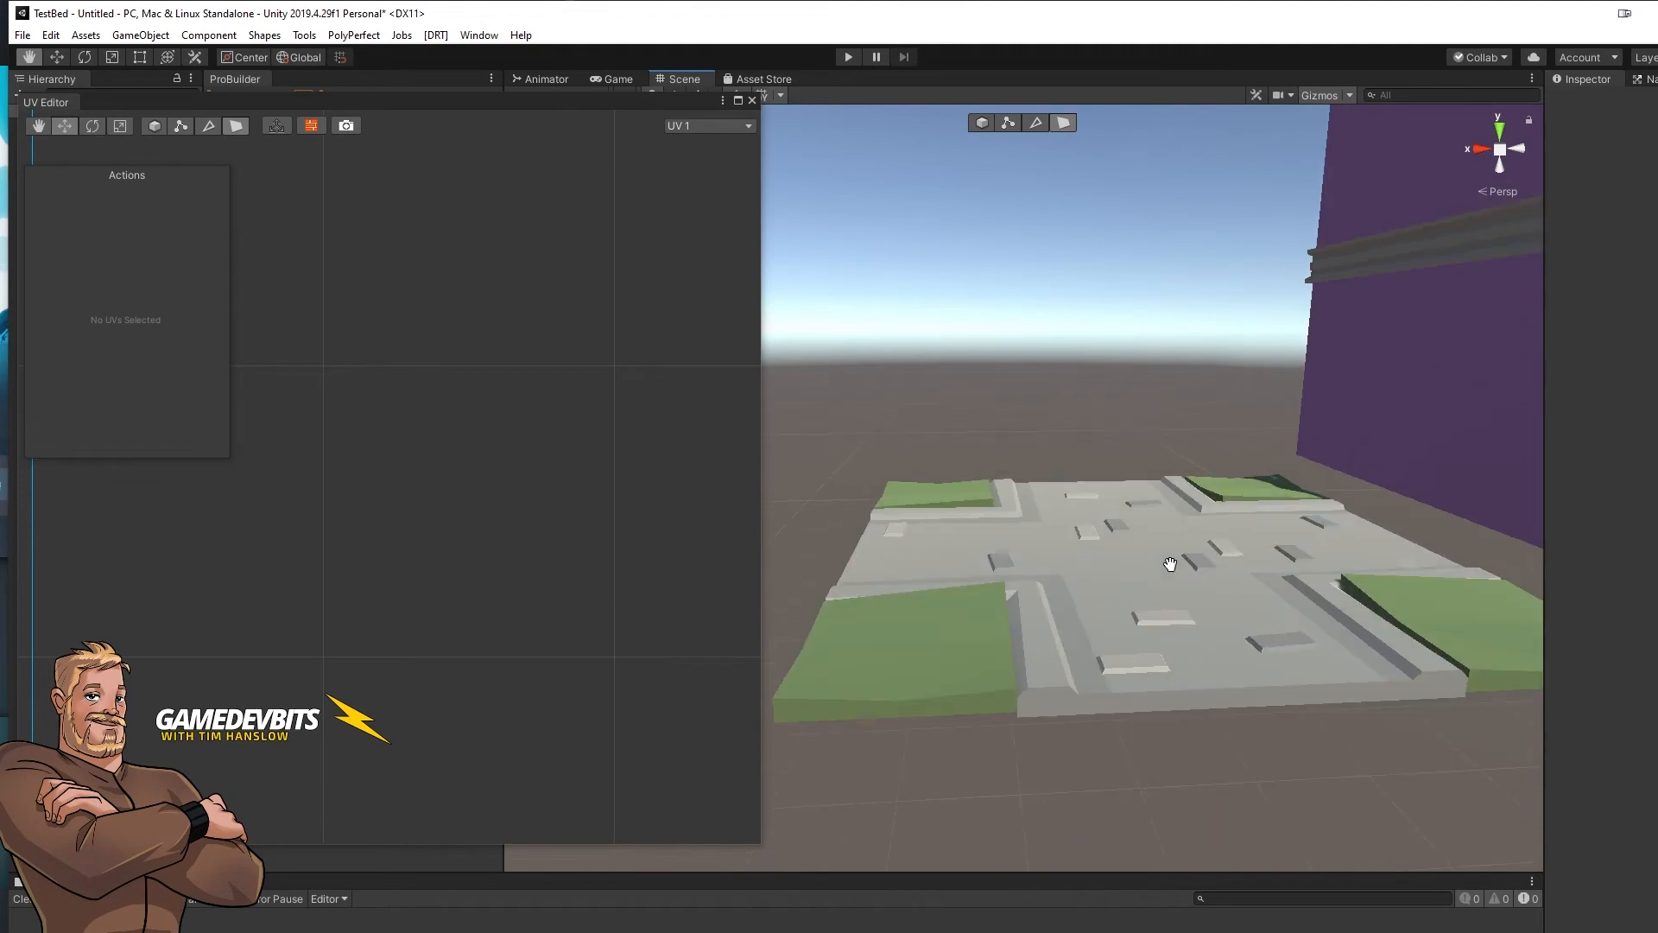
Shift the street tile's road-face UVs onto the brick-red swatch of the atlas
{"action": "left_click_drag", "start_coordinate": [1170, 561], "coordinate": [1151, 649]}
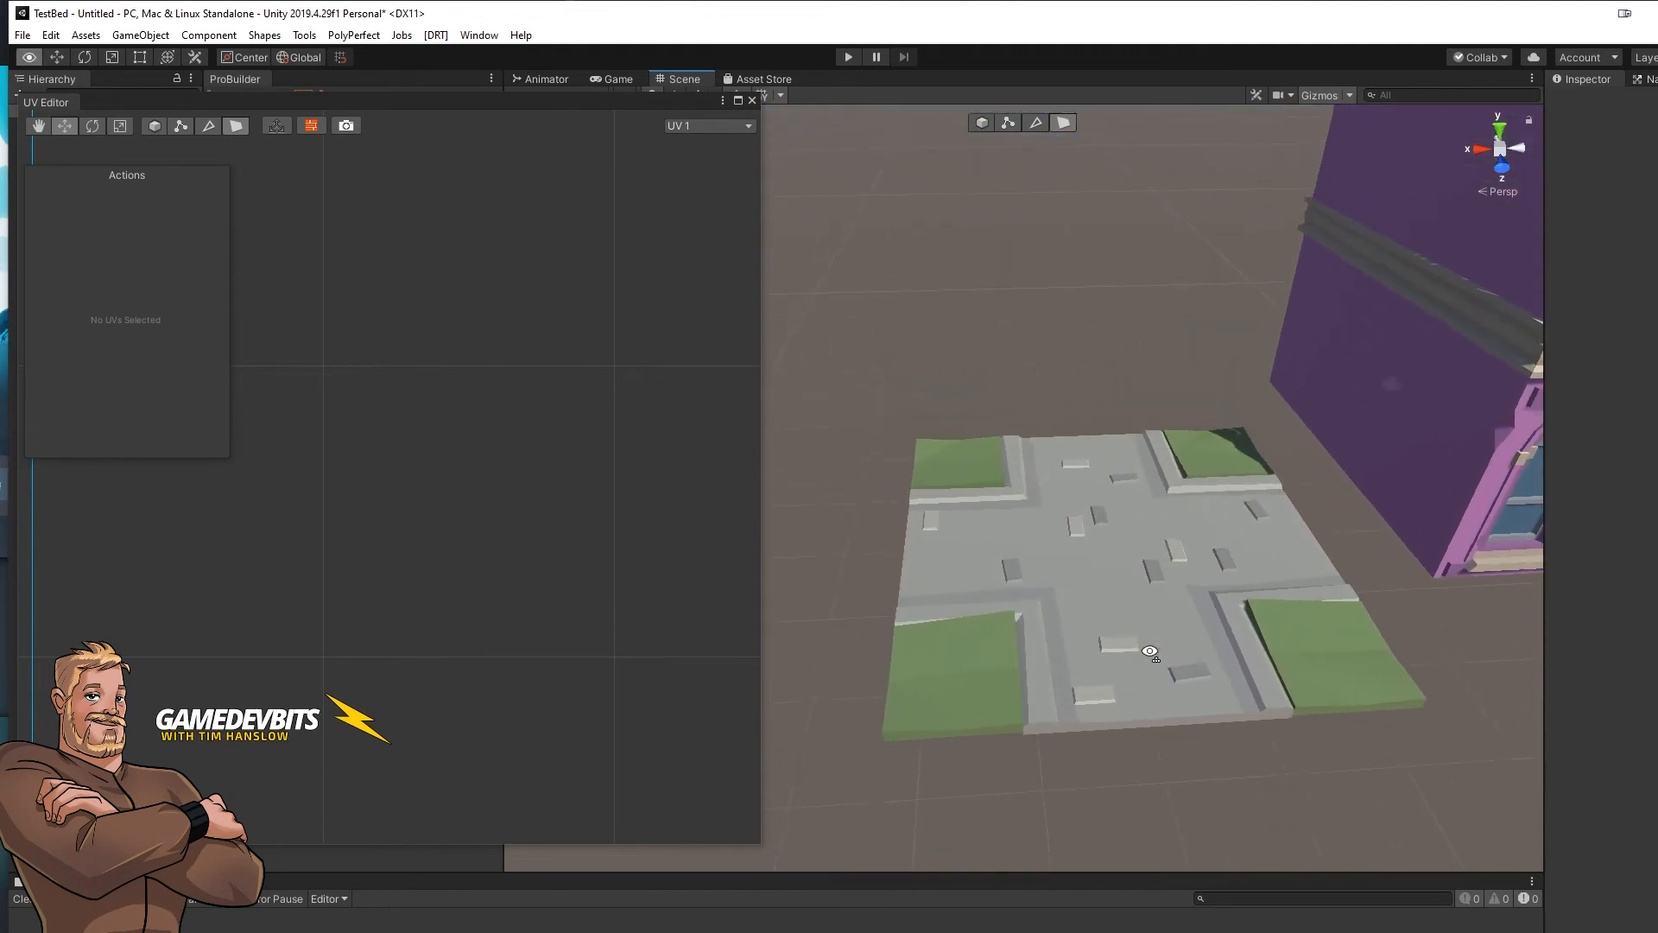
{"action": "mouse_move", "coordinate": [1313, 717]}
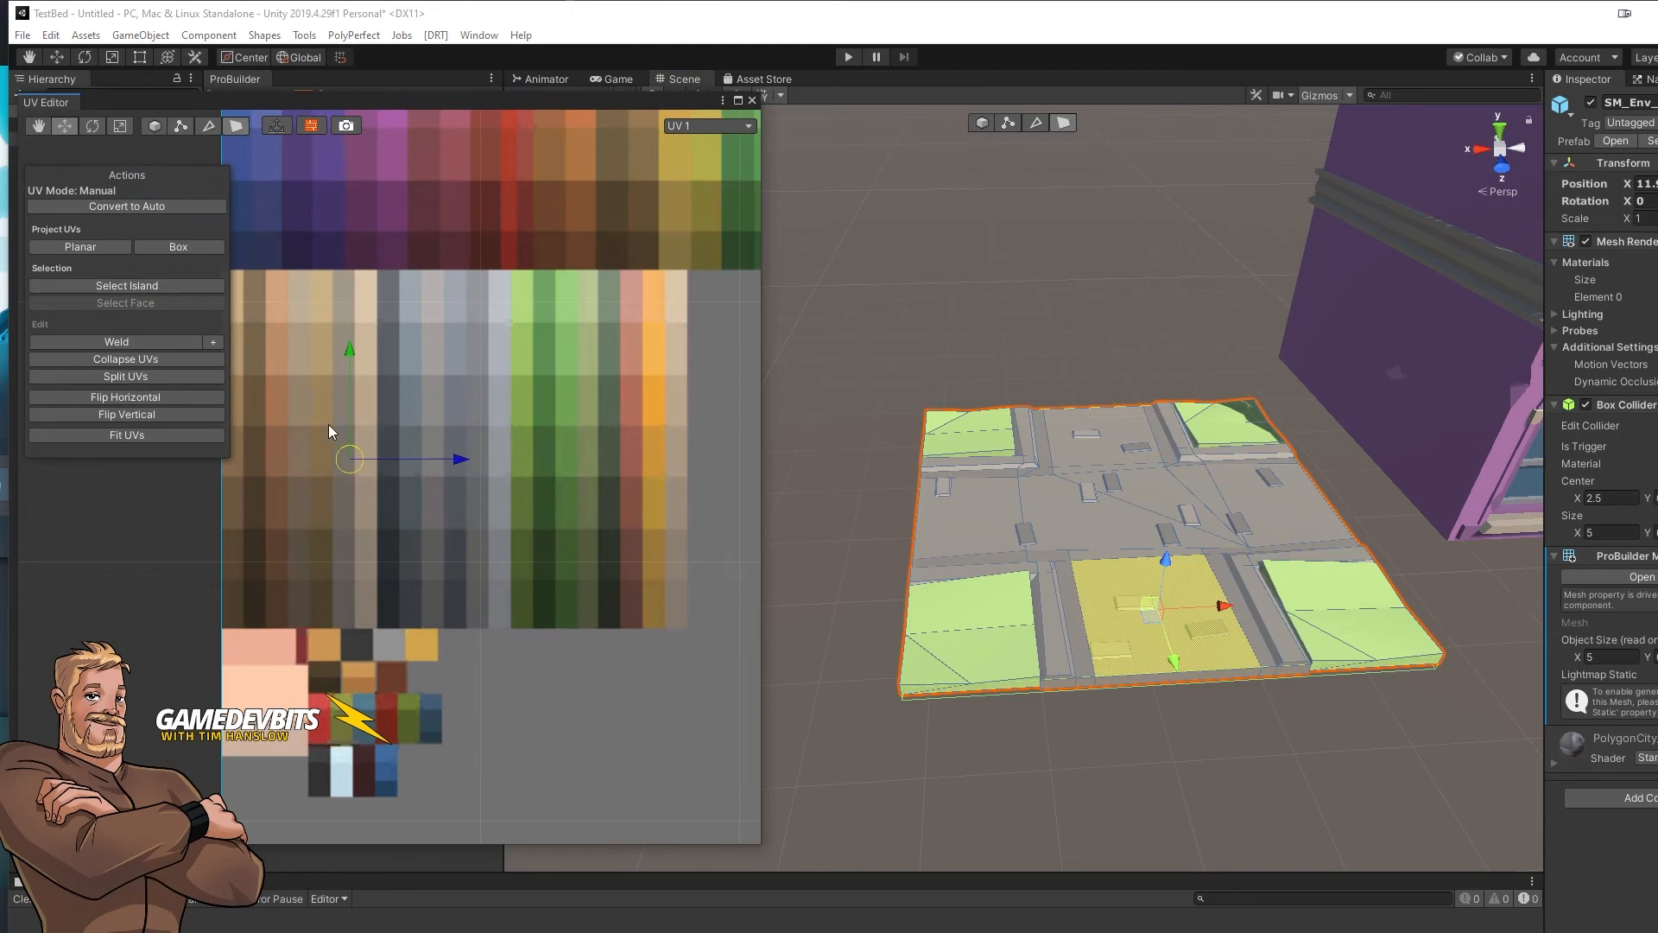
{"action": "left_click_drag", "start_coordinate": [349, 458], "coordinate": [635, 516]}
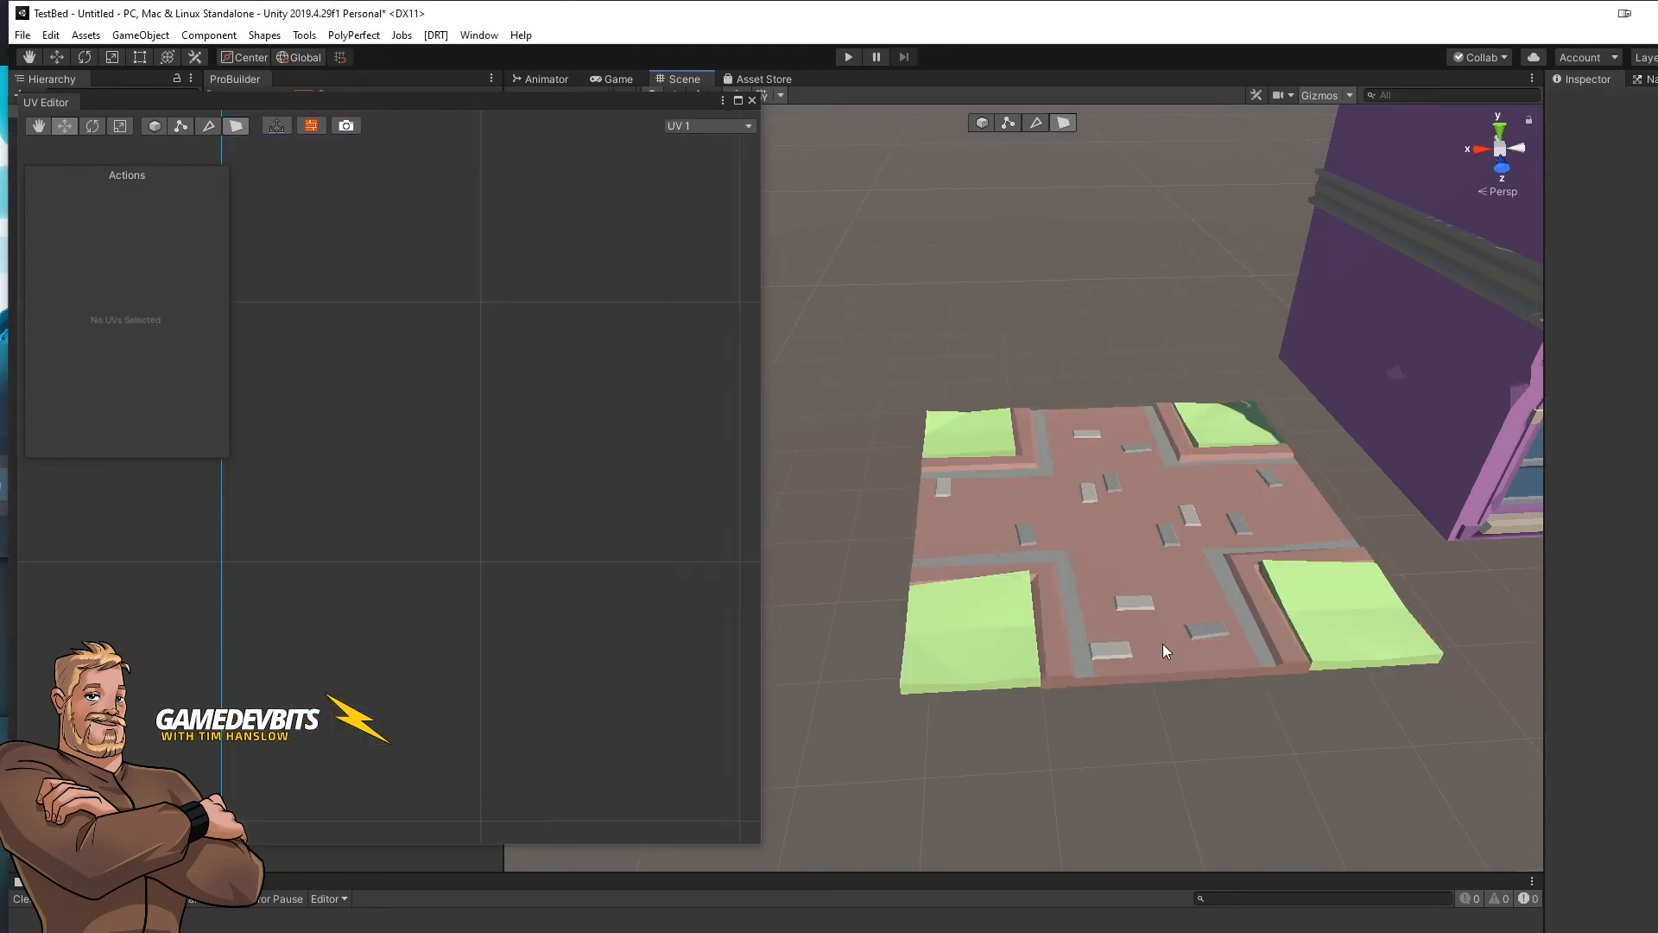
{"action": "mouse_move", "coordinate": [1109, 573]}
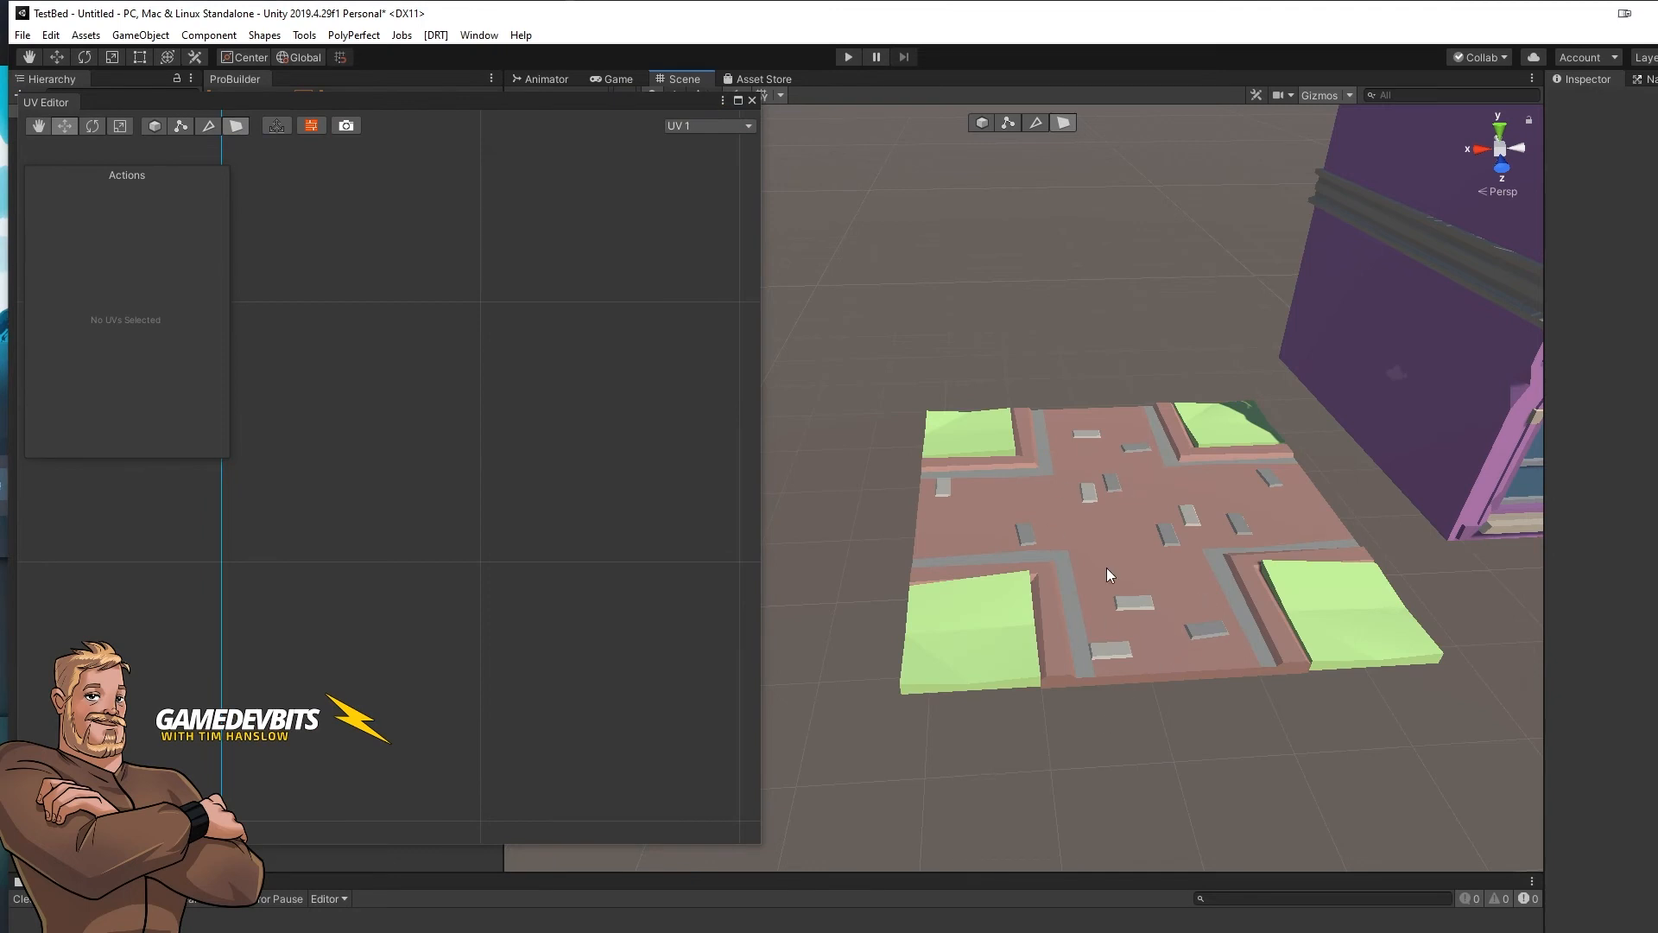
{"action": "mouse_move", "coordinate": [1085, 715]}
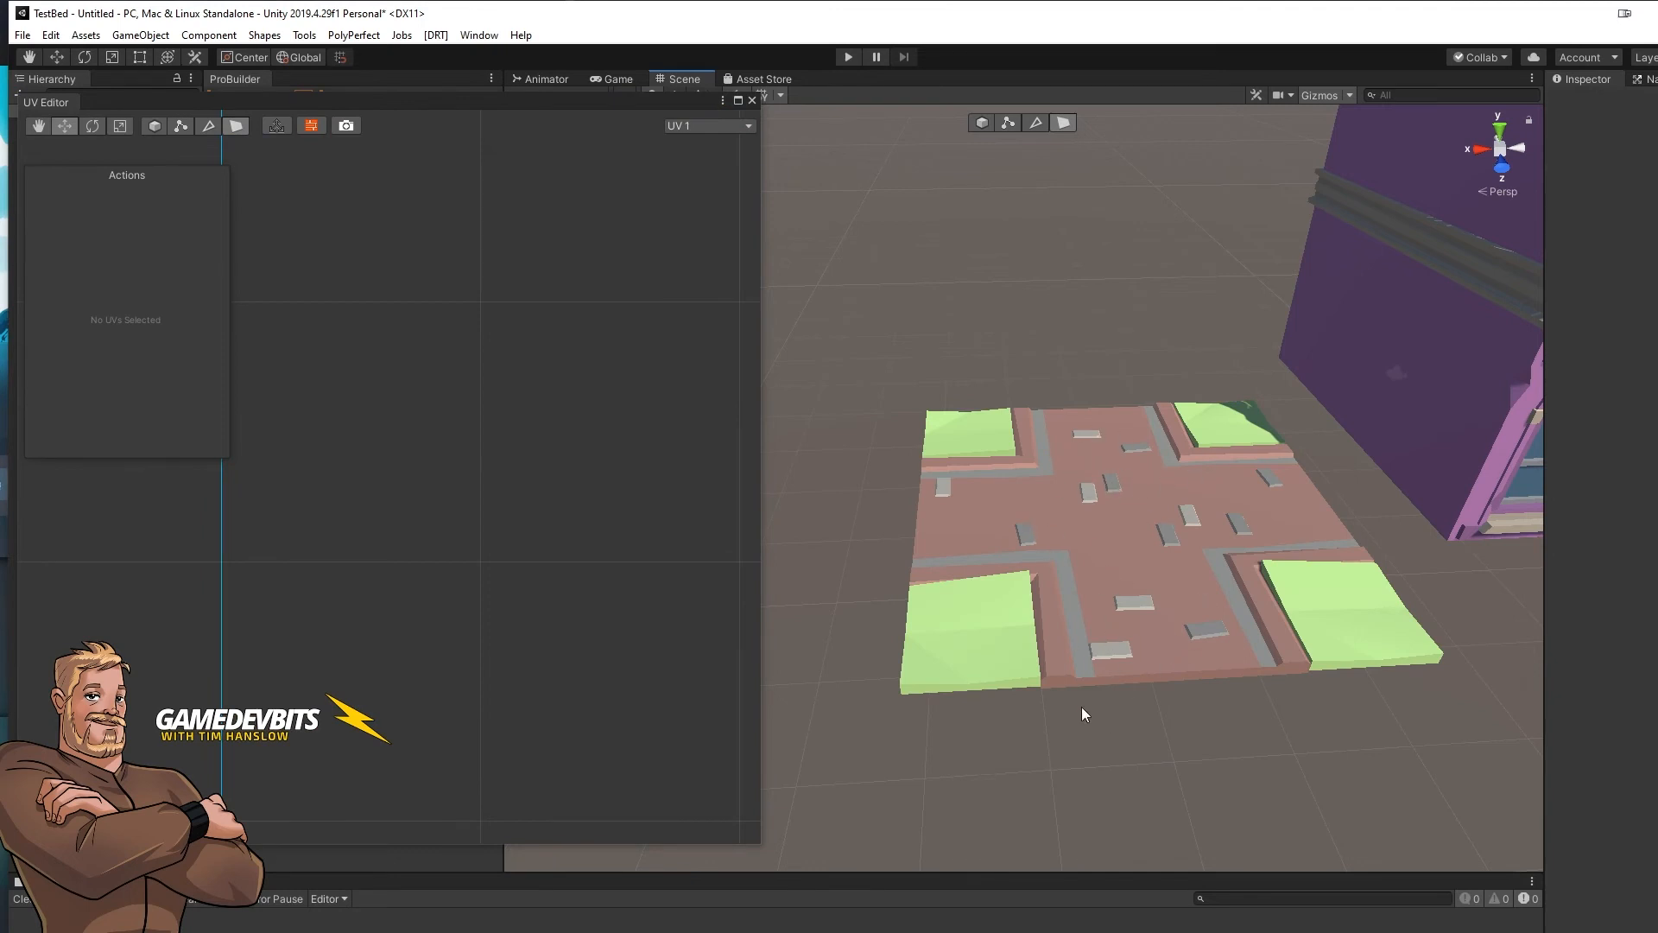
{"action": "mouse_move", "coordinate": [1181, 590]}
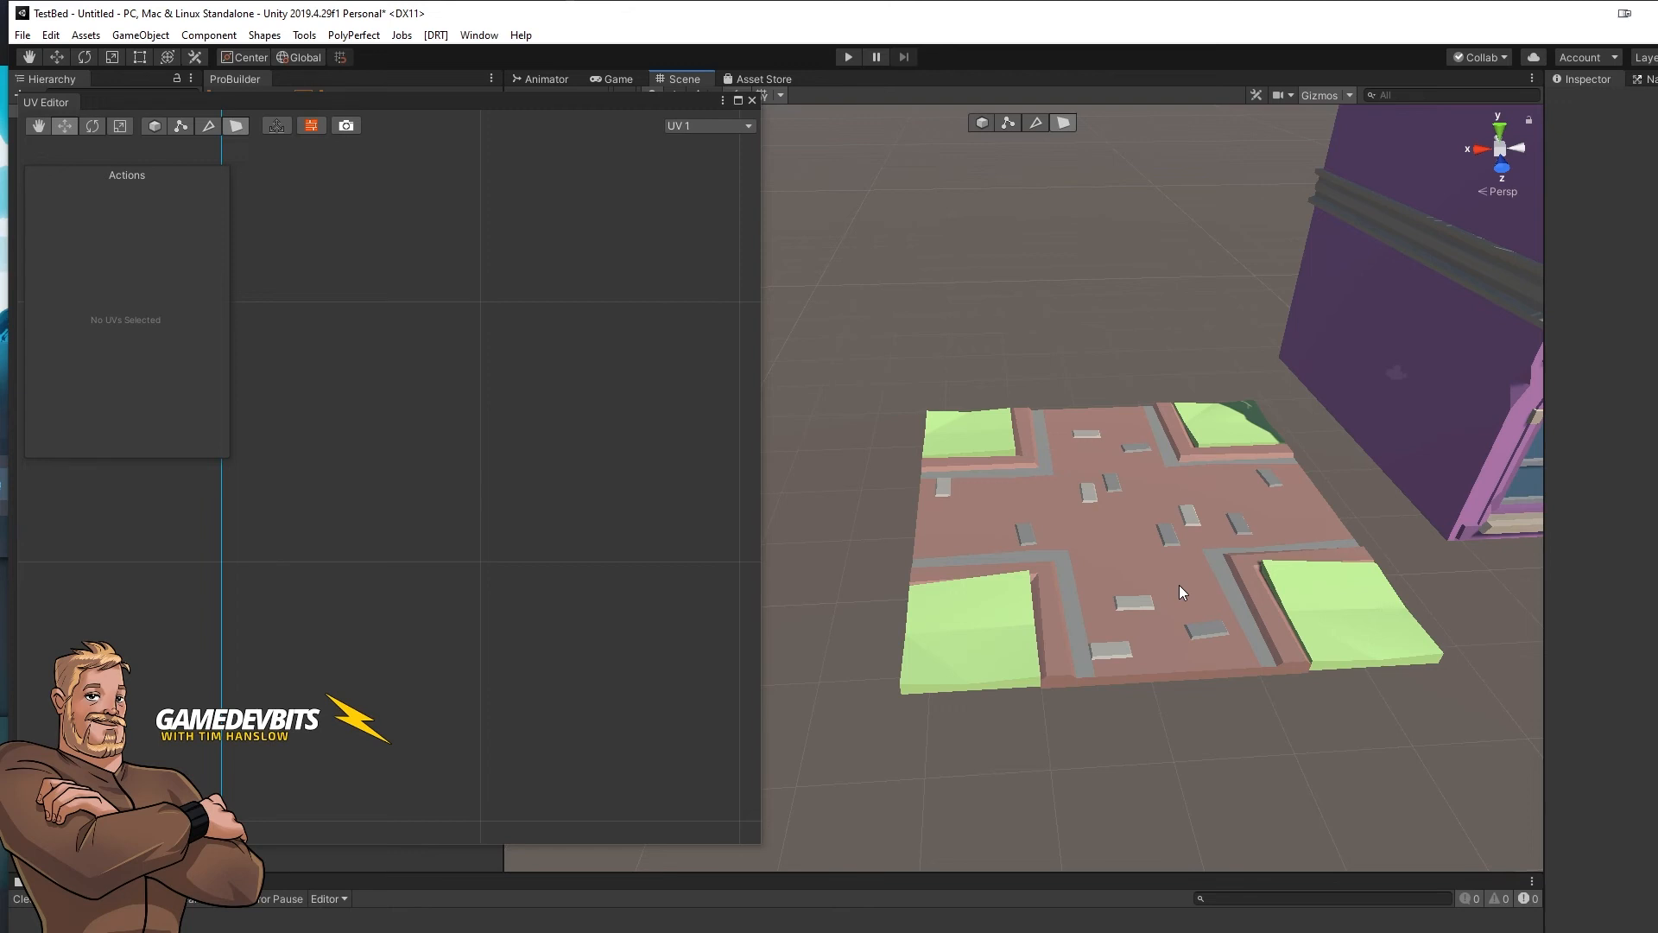